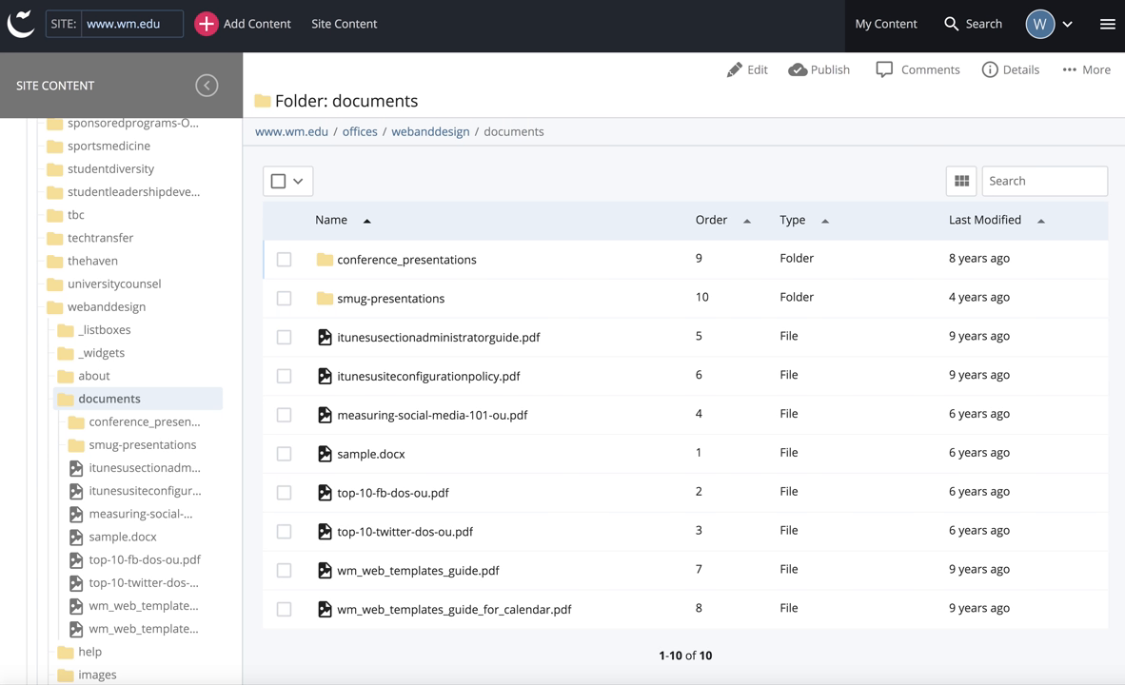
mouse_move(161, 437)
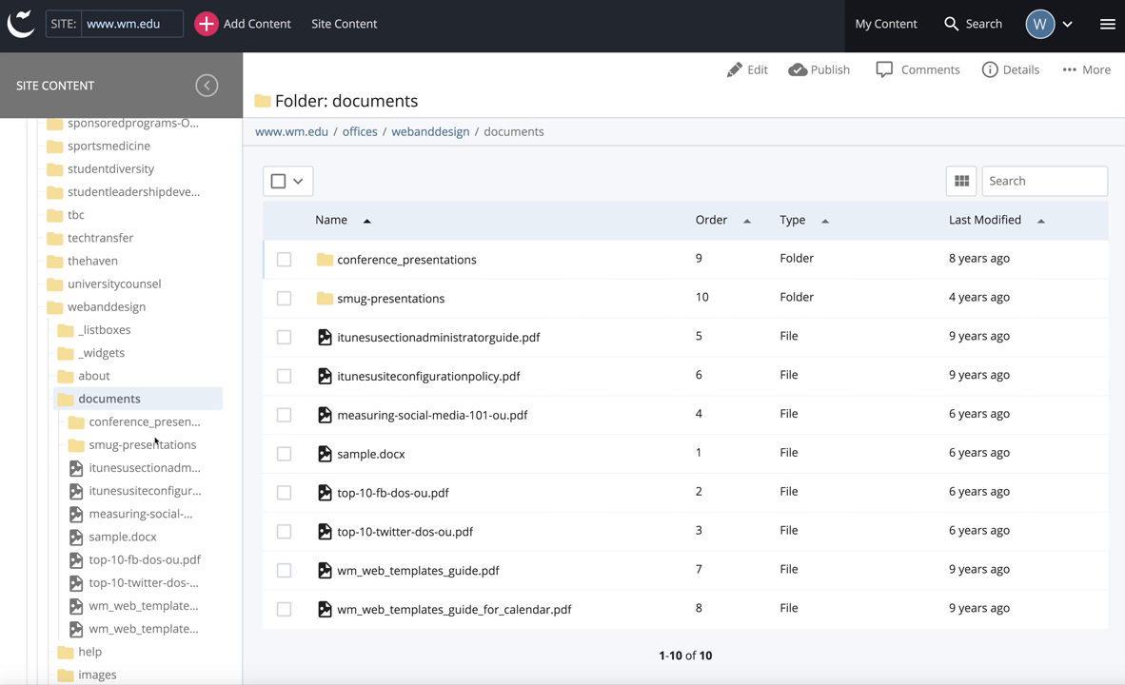
mouse_move(85, 400)
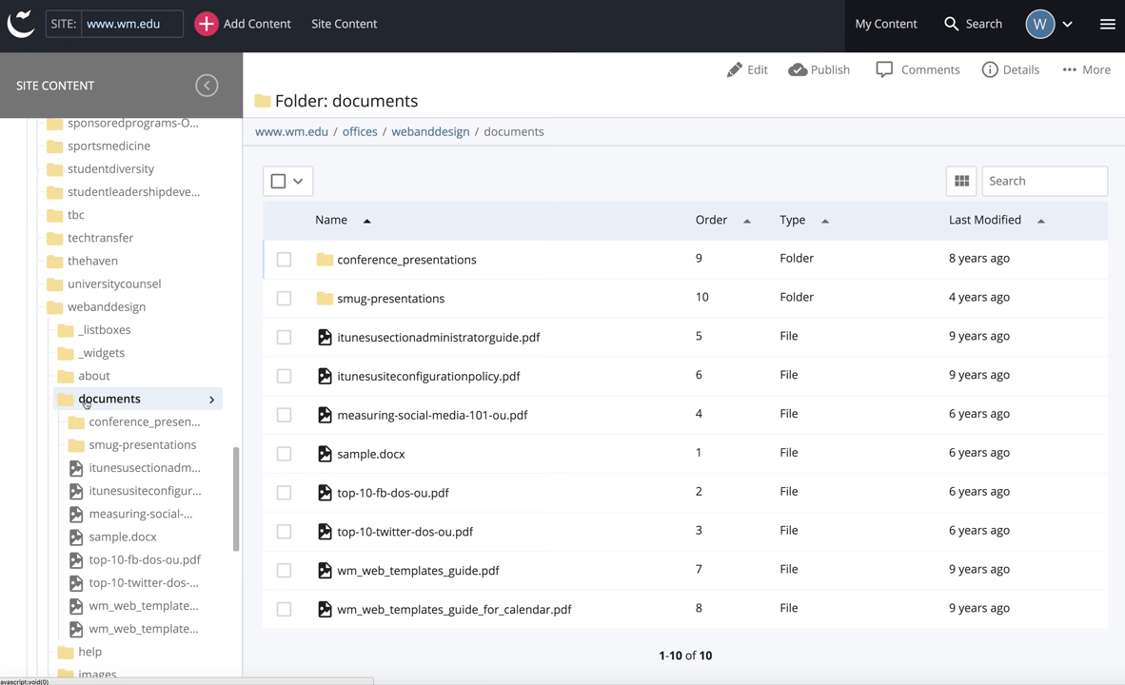
mouse_move(206, 399)
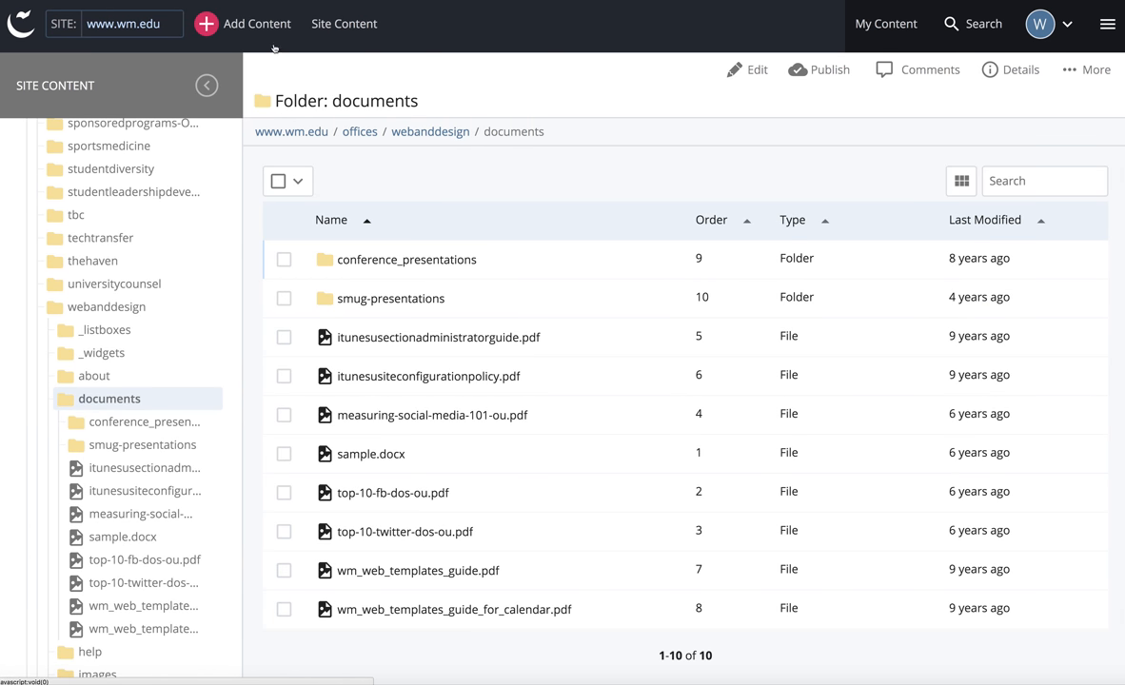
Step: Begin a new File asset via Add Content under the William and Mary content types
click(255, 22)
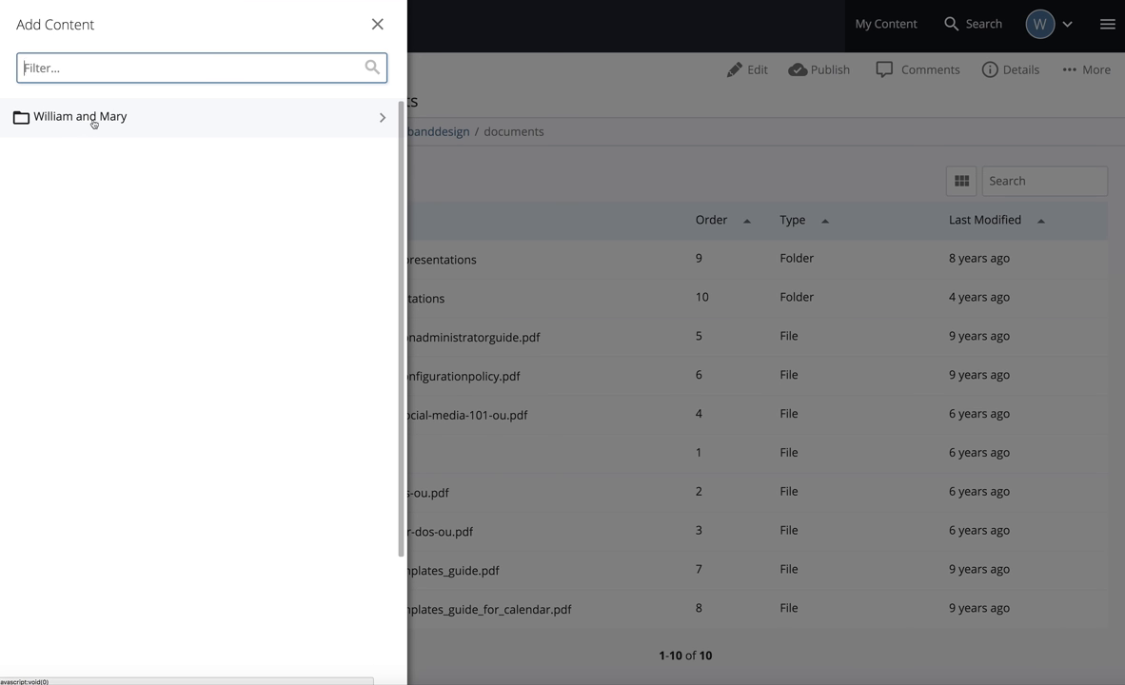
click(80, 116)
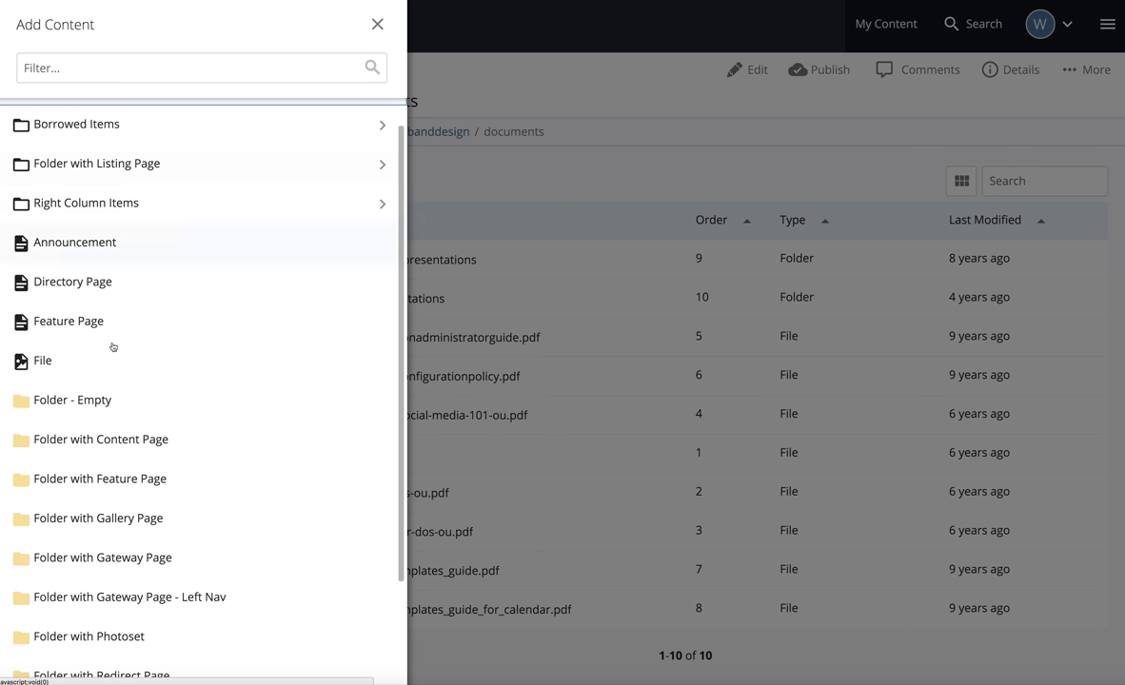
click(375, 23)
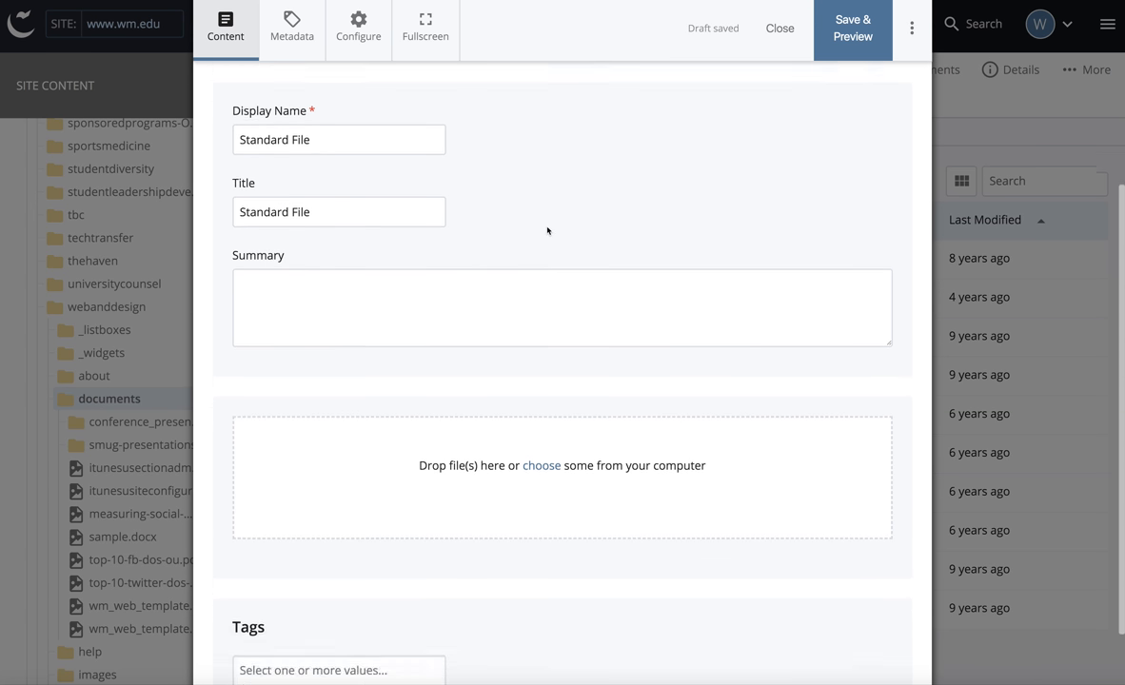
Step: Upload wm_social_media_strategy.pdf into the draft with documents as its placement folder
scroll(down, 3)
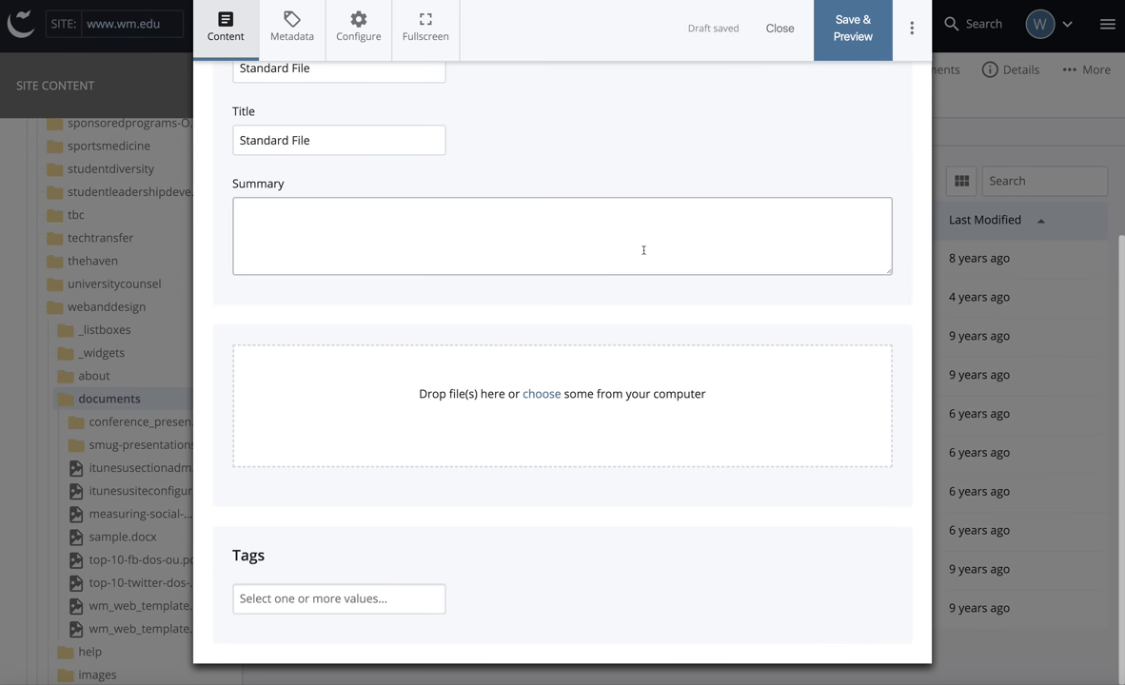
mouse_move(628, 240)
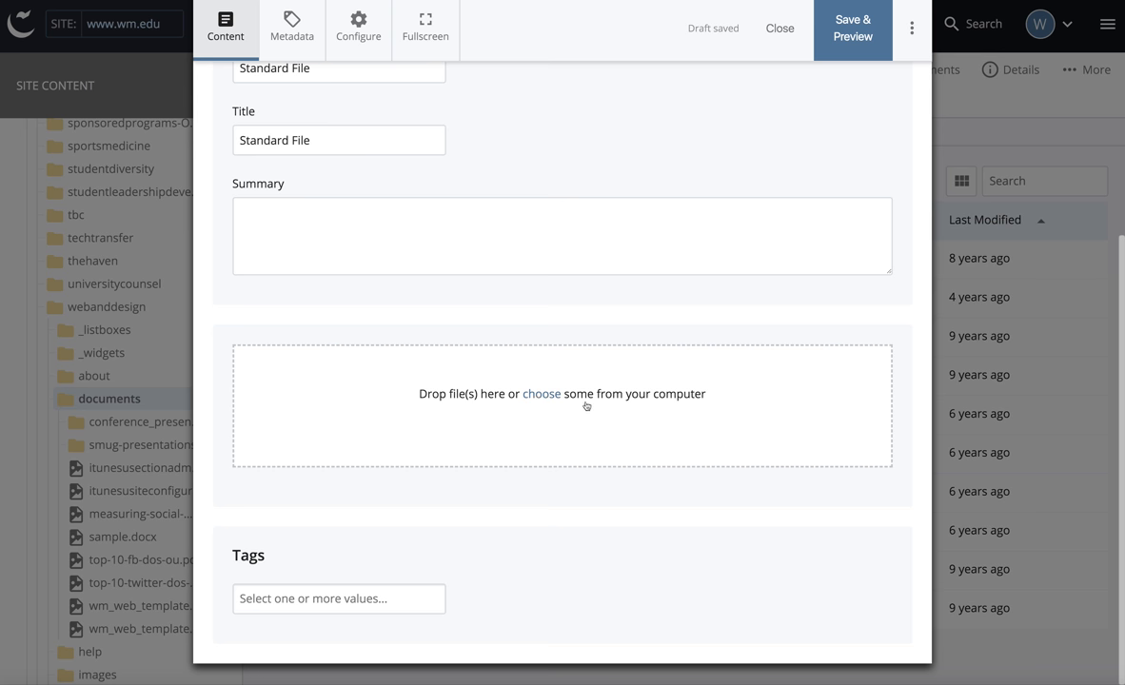
click(540, 394)
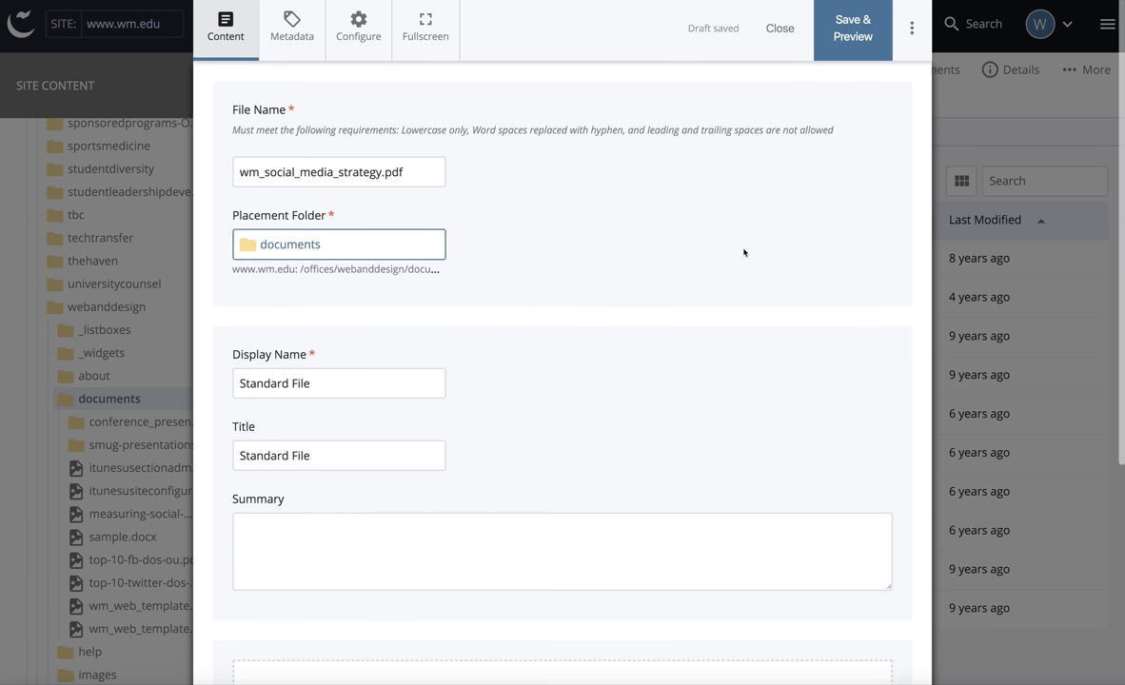
mouse_move(647, 217)
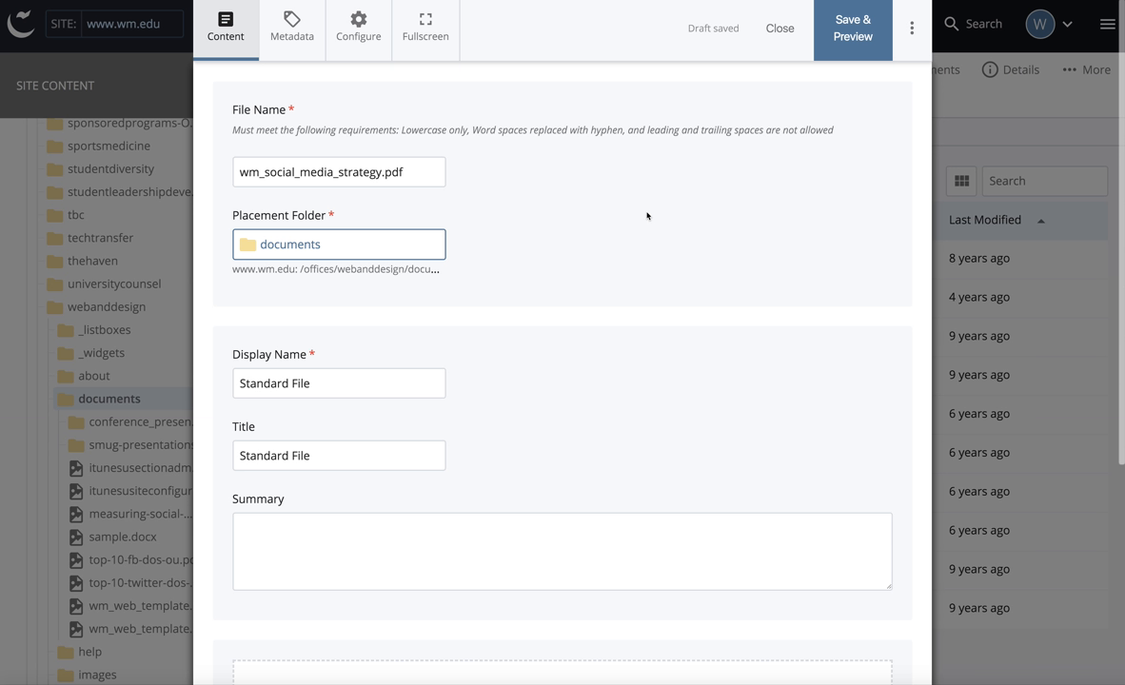
mouse_move(564, 159)
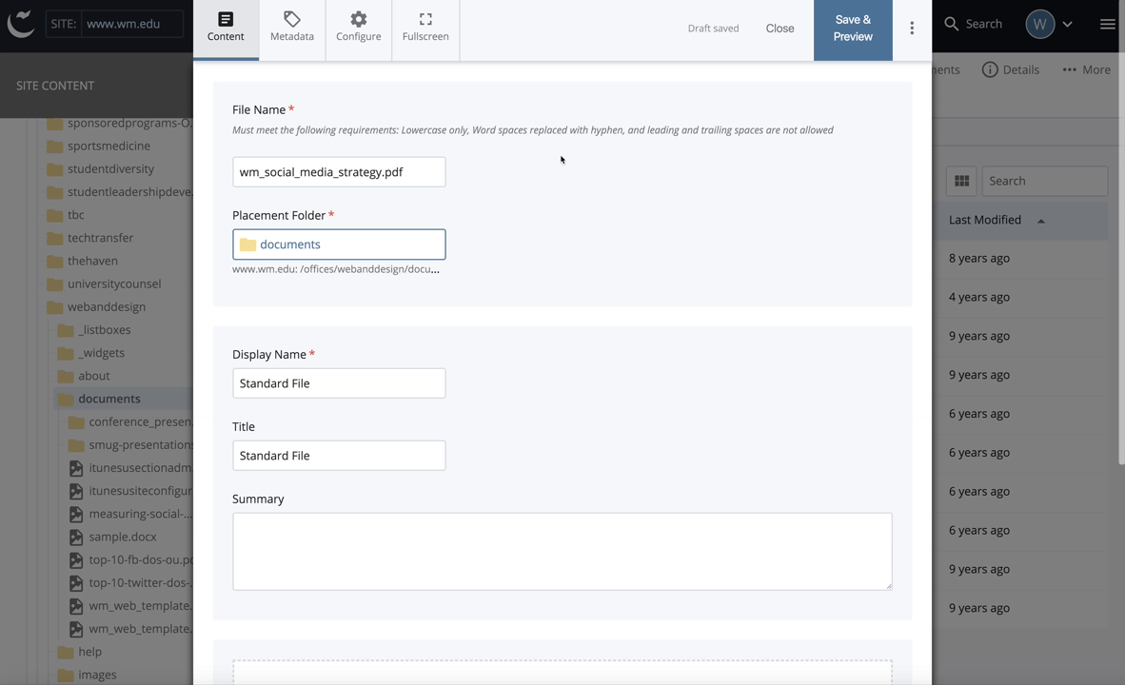
mouse_move(583, 199)
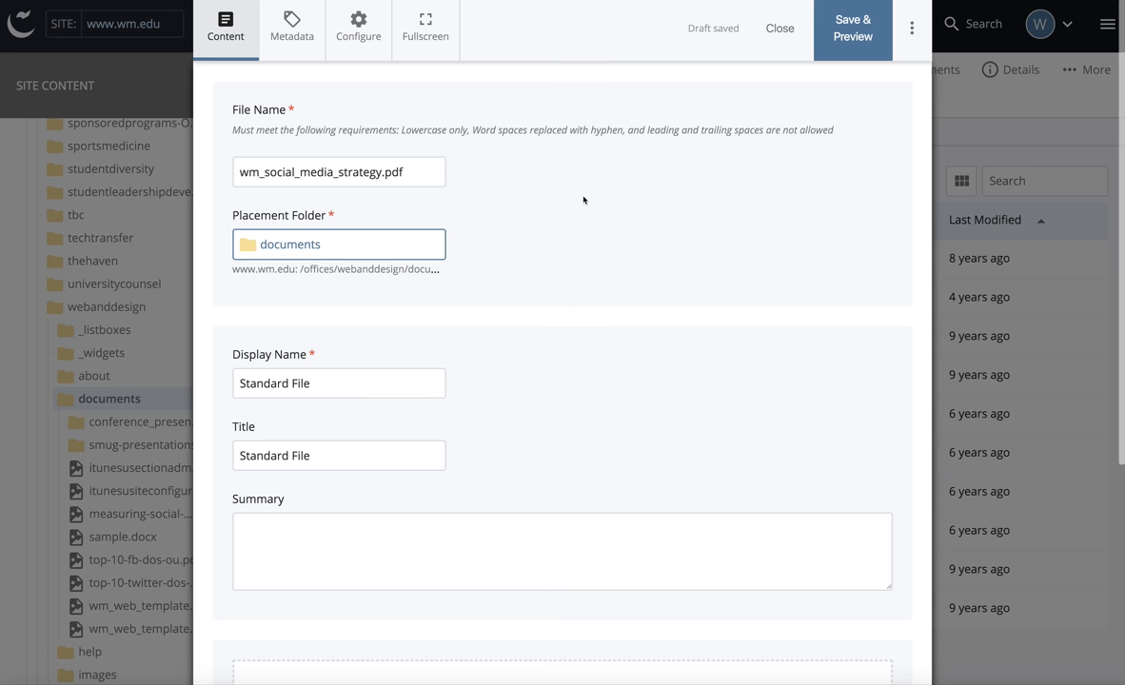
scroll(down, 3)
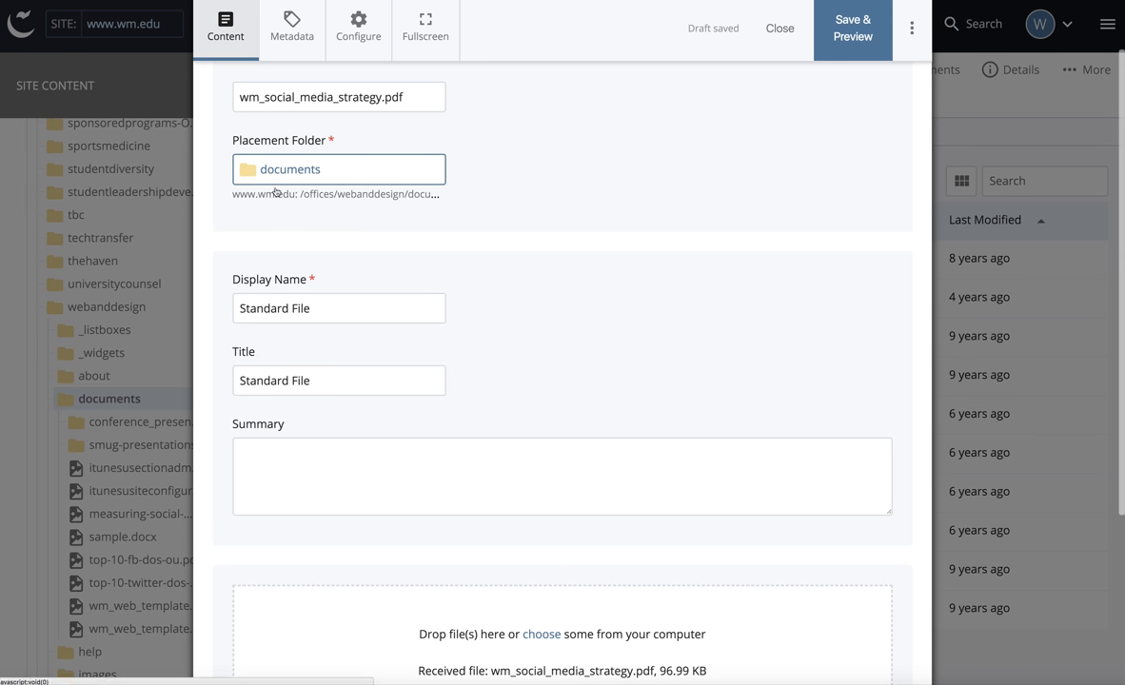
Step: Set both Display Name and Title to 'W&M Social Media Strategy'
scroll(down, 3)
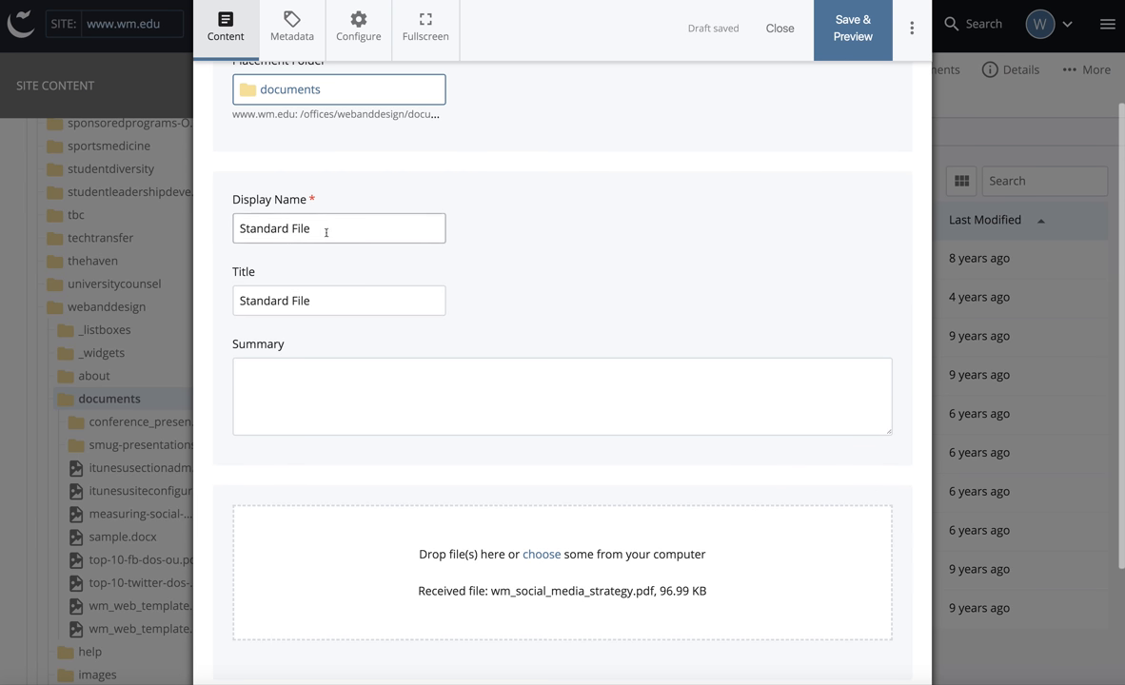
text(W&M Social Media Str)
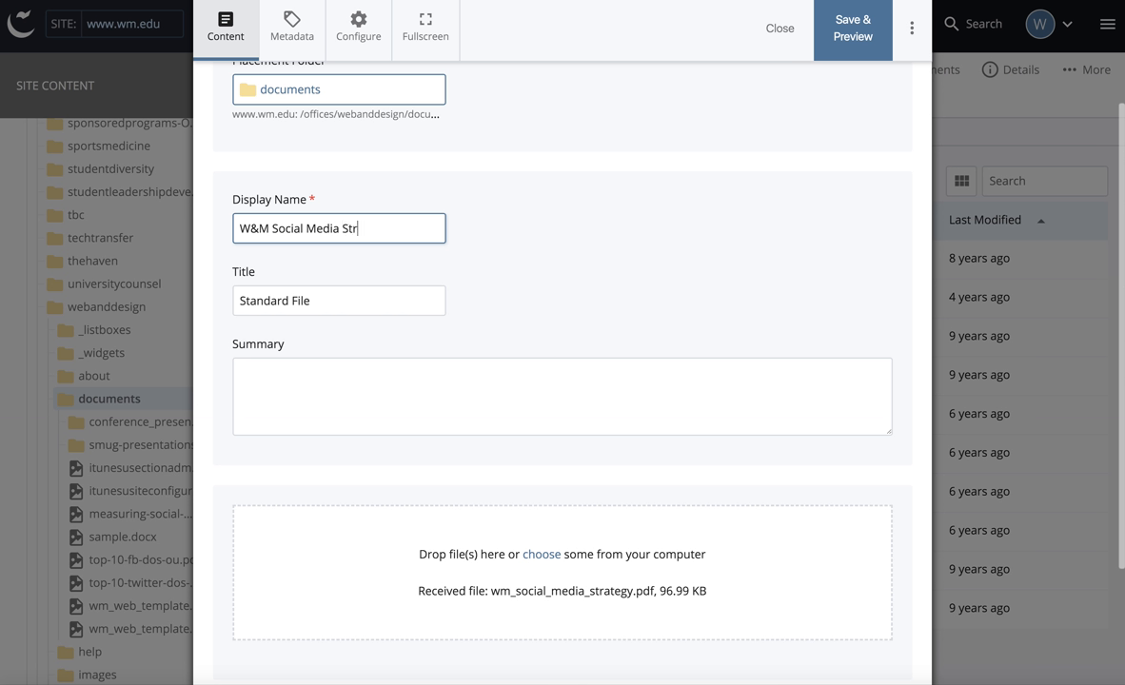
text(ategy)
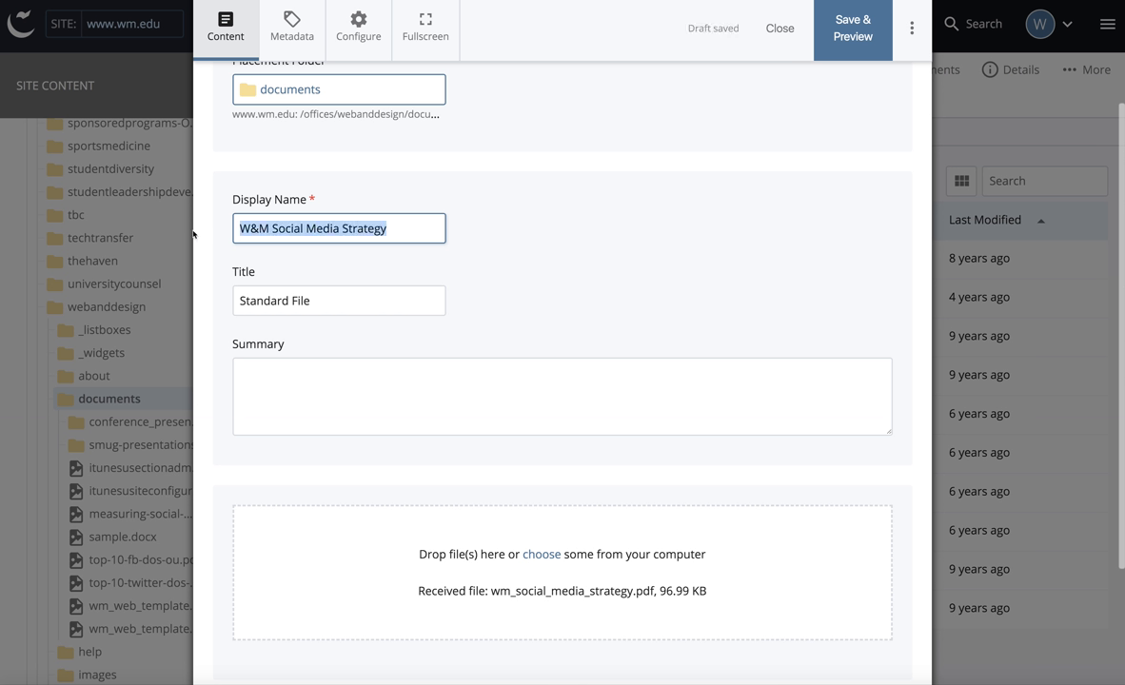
text(W&M Social Media Strategy)
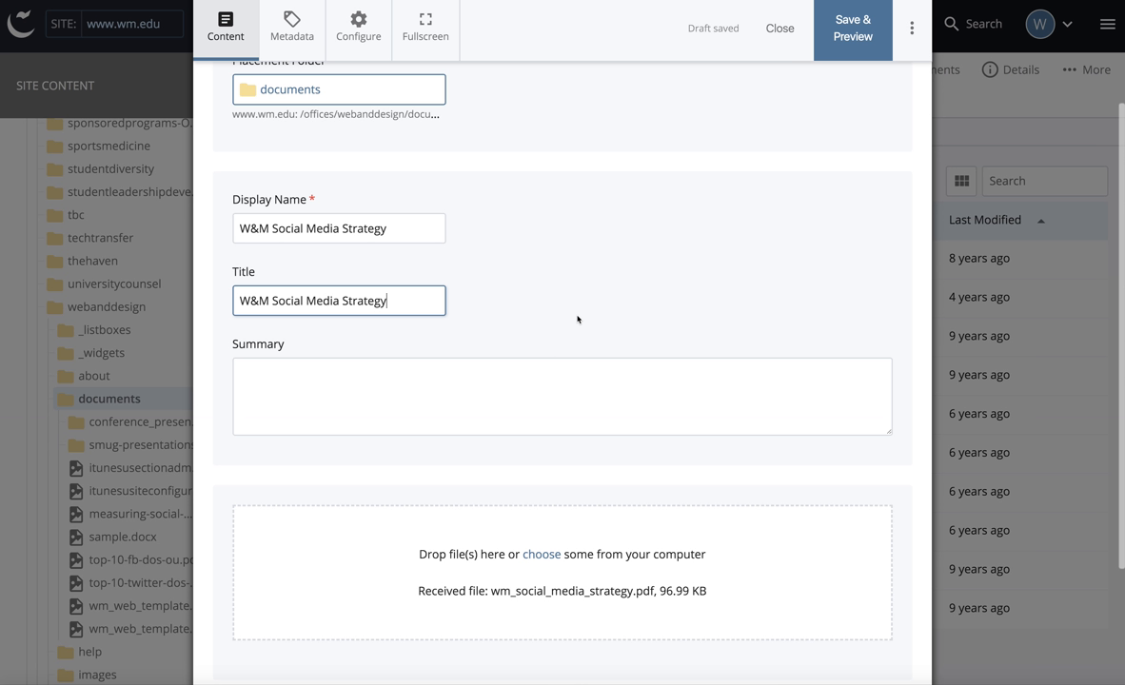
mouse_move(740, 138)
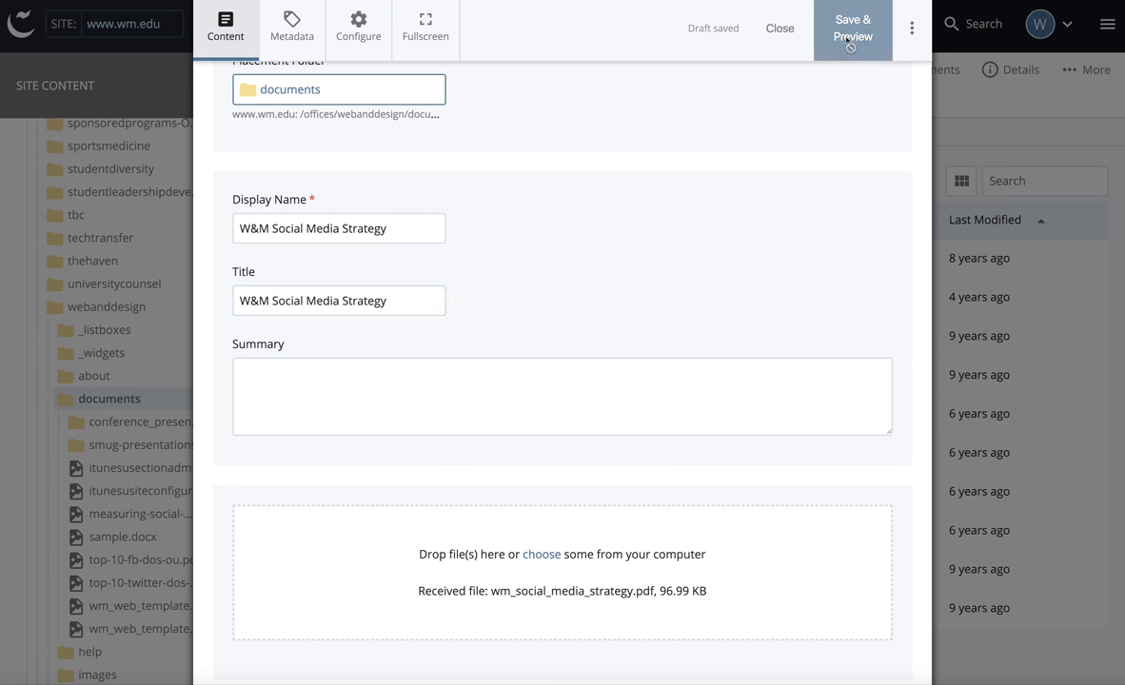
Step: Save, preview and submit the file with the comment 'First version.' so the asset is created
click(852, 27)
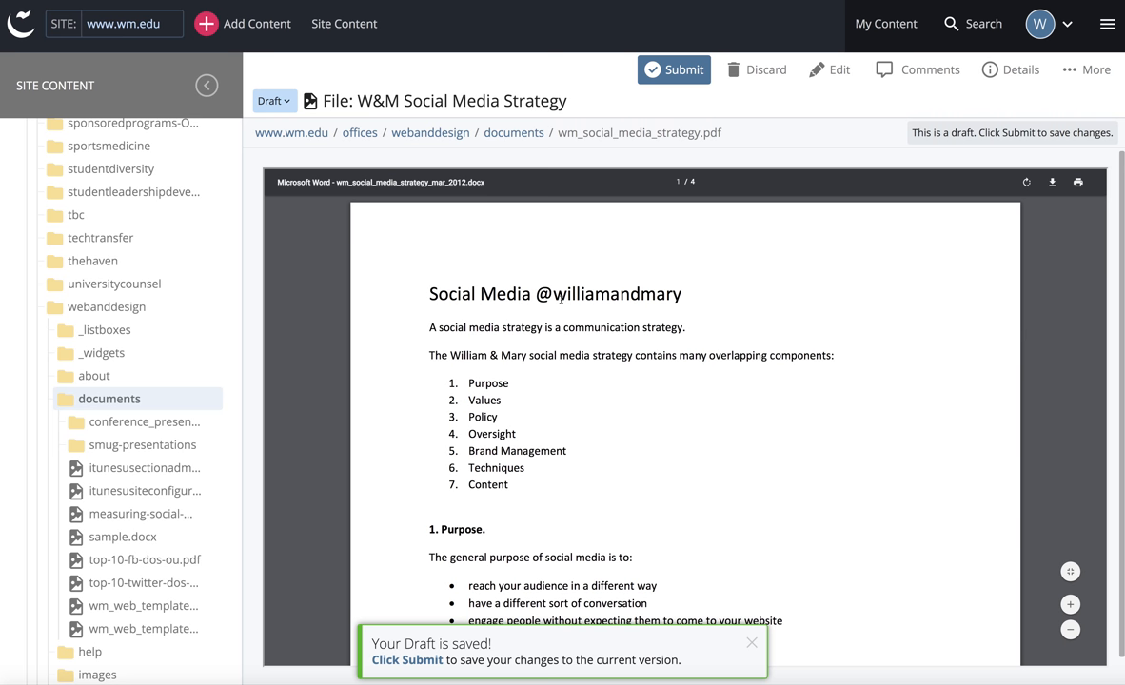
click(677, 69)
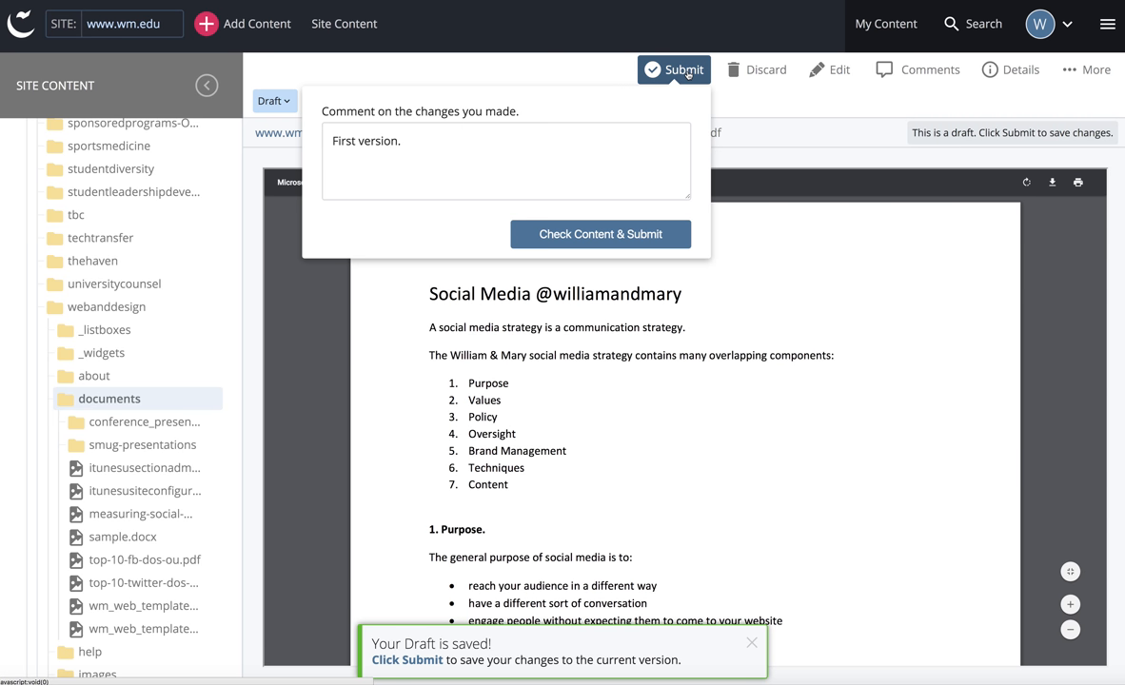
click(602, 234)
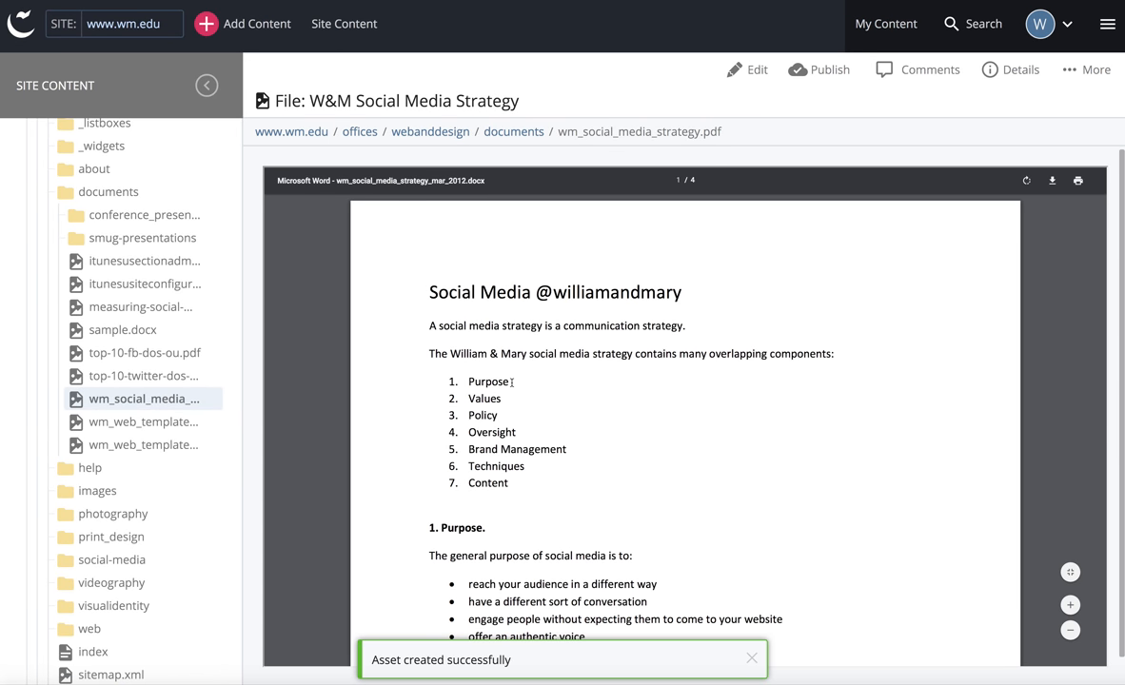
Step: Show the documents folder listing, now containing wm_social_media_strategy.pdf
click(750, 658)
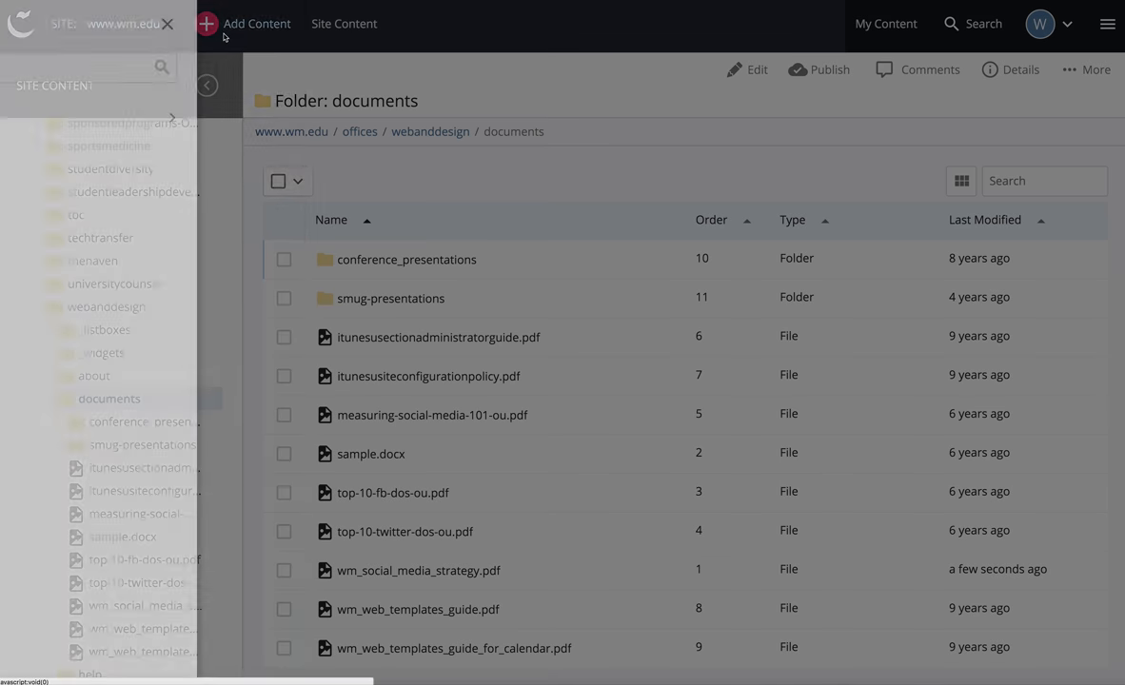
Step: Start another file in documents and choose guidelines.pdf and wm_social_media_strategy.pdf for bulk upload
click(228, 23)
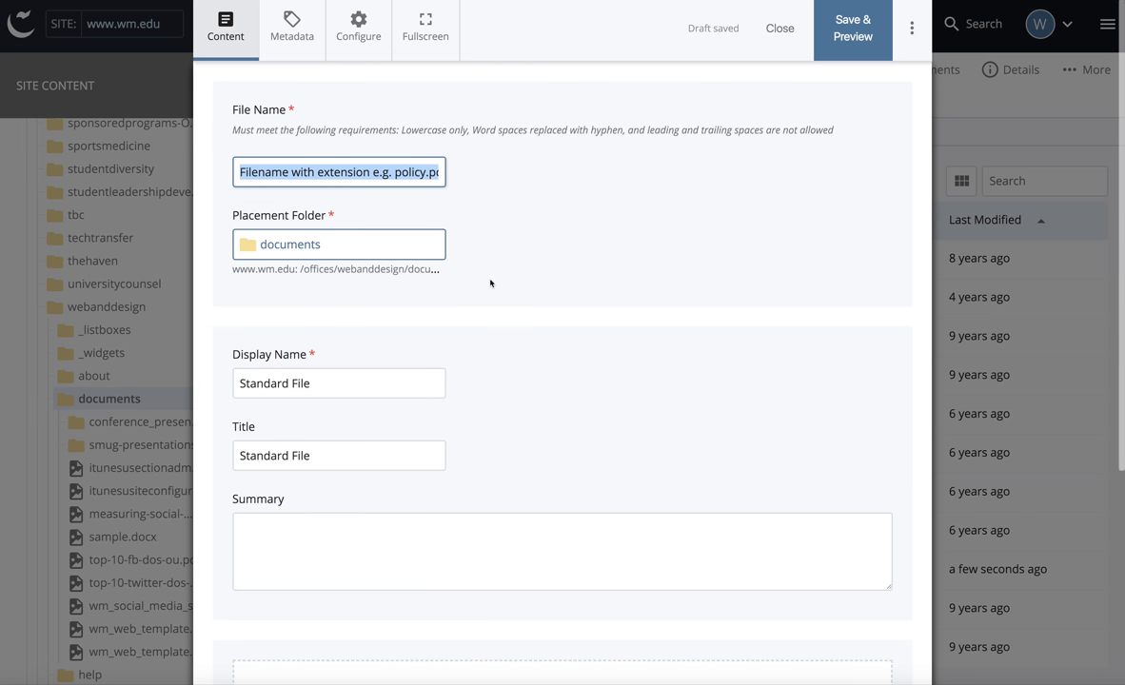
scroll(down, 3)
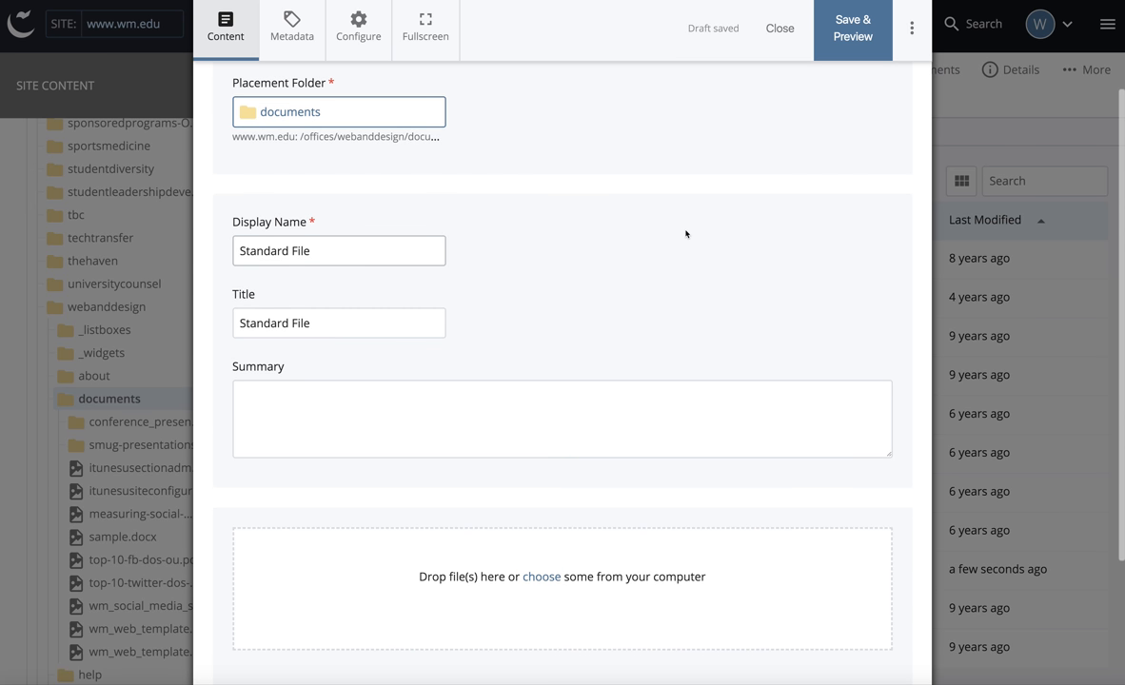
scroll(down, 3)
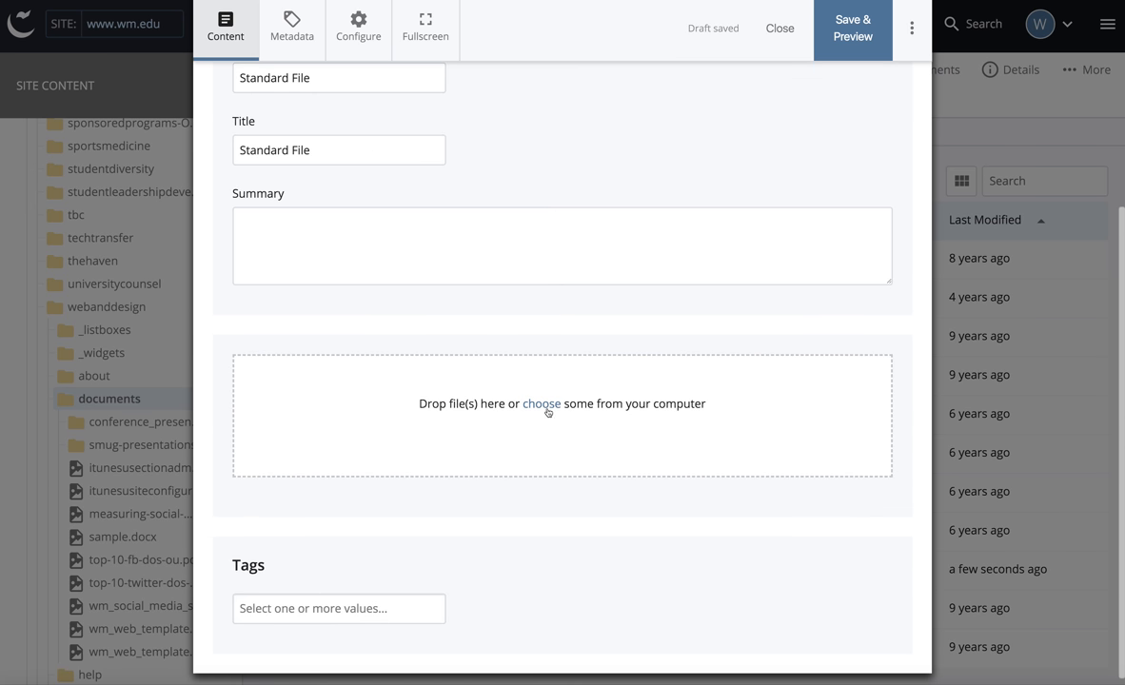
click(540, 403)
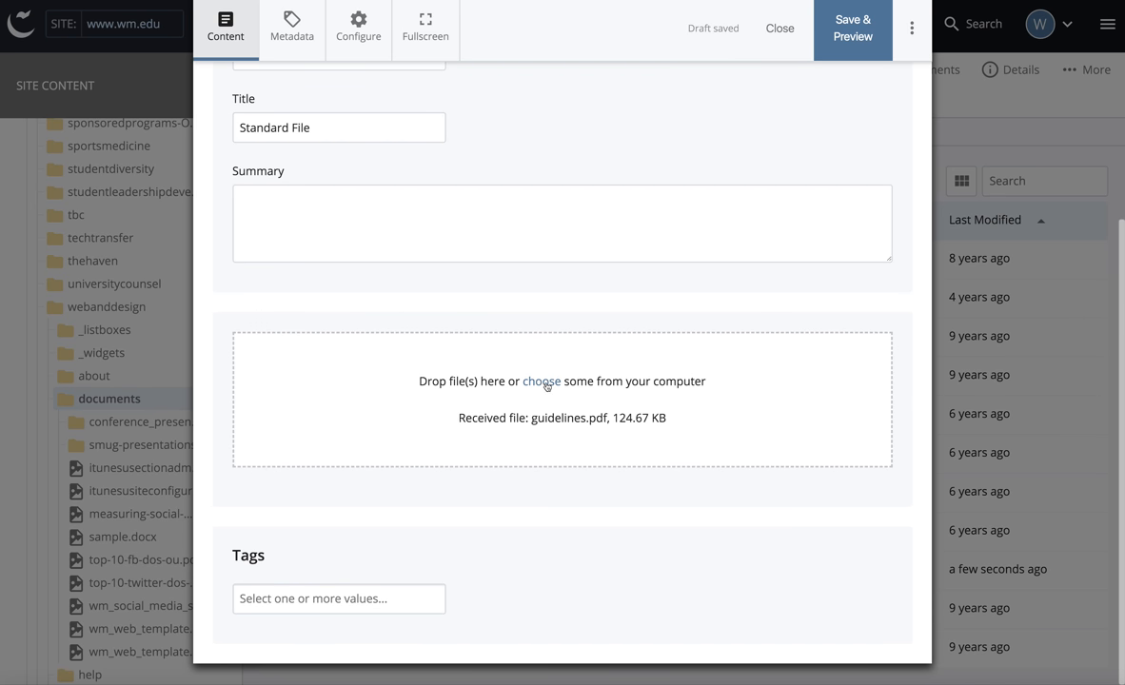
click(541, 381)
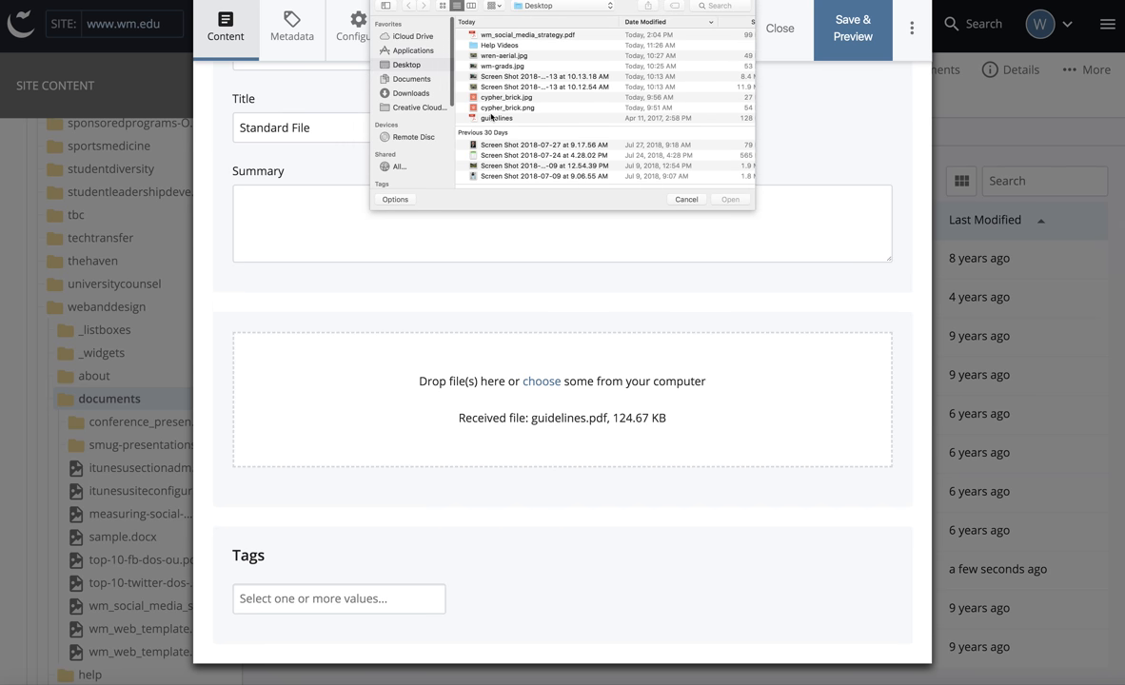
click(523, 34)
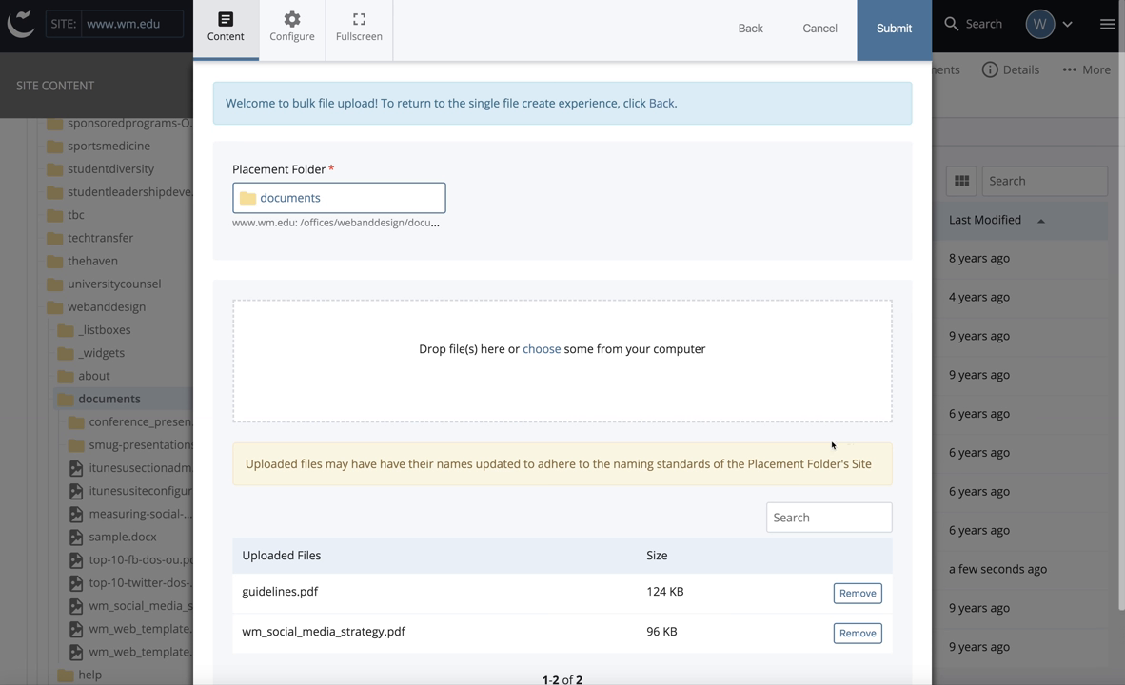
mouse_move(811, 438)
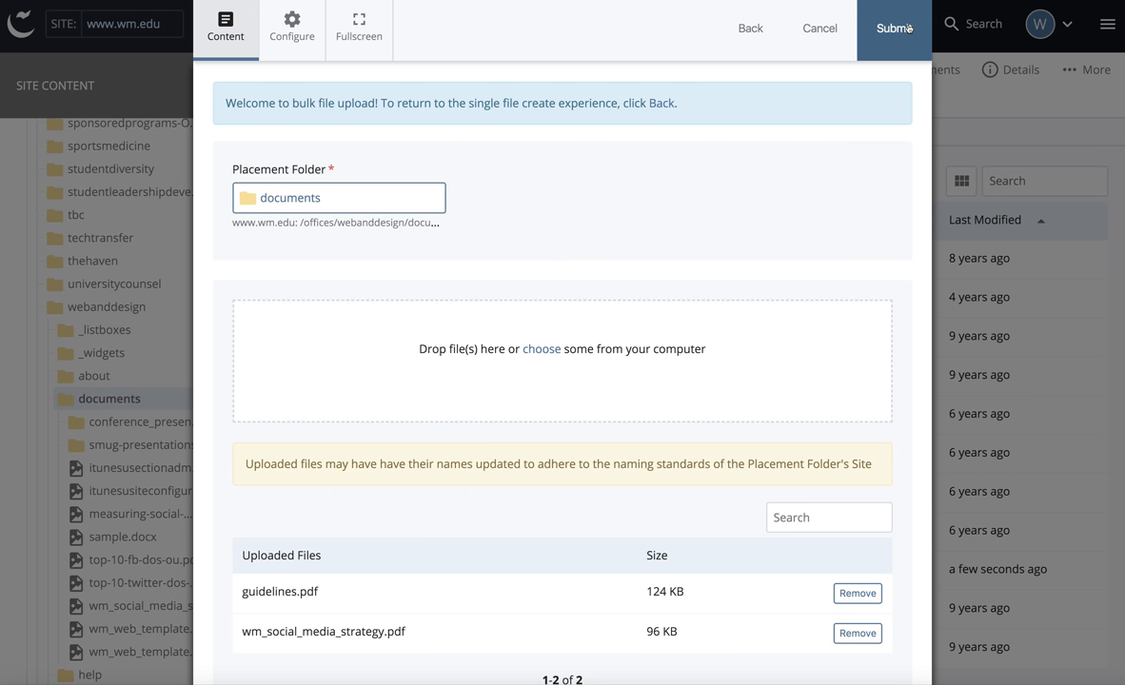
Step: Submit the bulk upload, adding guidelines.pdf and wm_social_media_strategy1.pdf to documents
click(893, 28)
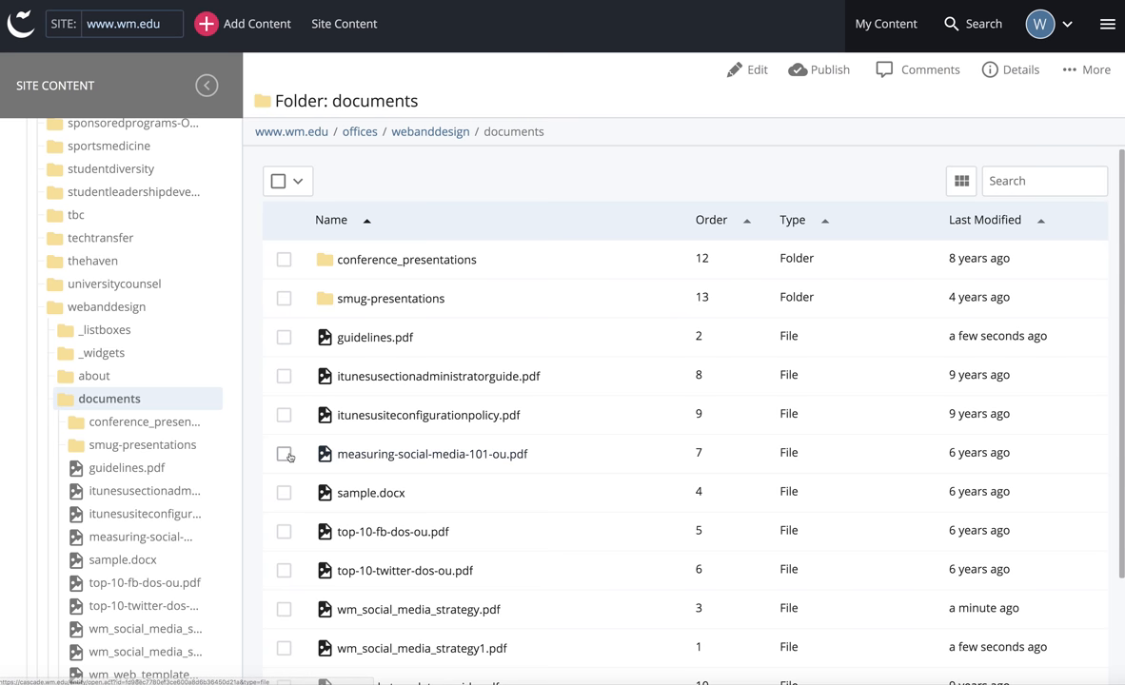
Step: Open guidelines.pdf for editing from the Site Content tree, its display name and title empty
scroll(down, 3)
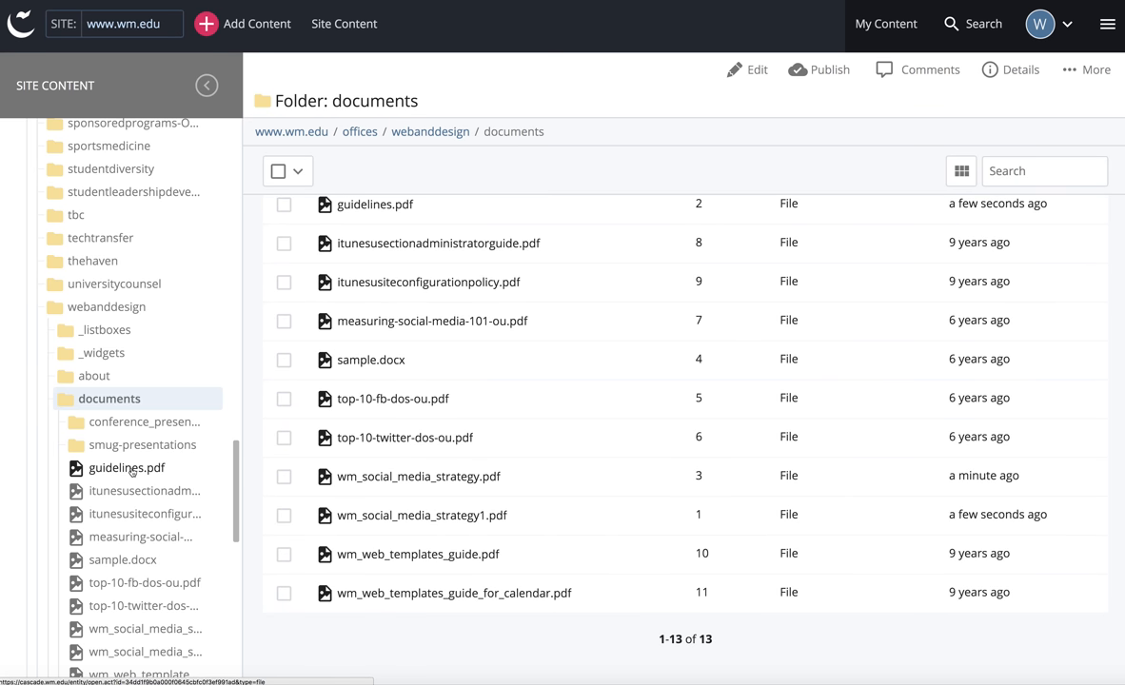
right_click(126, 468)
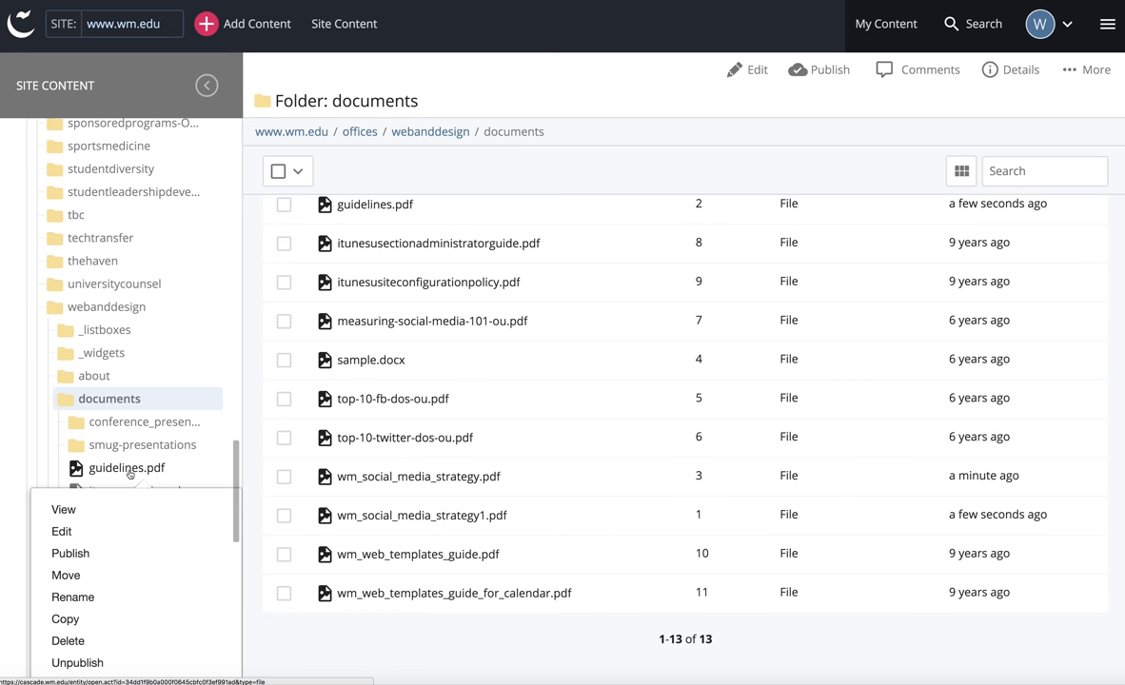
mouse_move(61, 533)
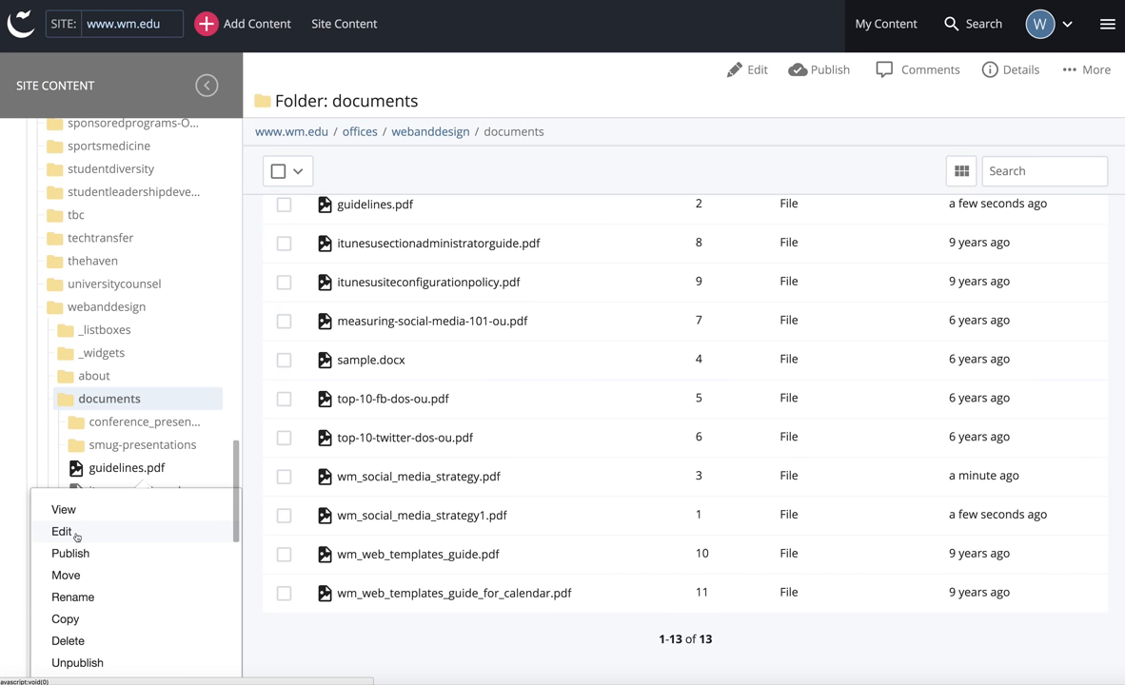
click(61, 533)
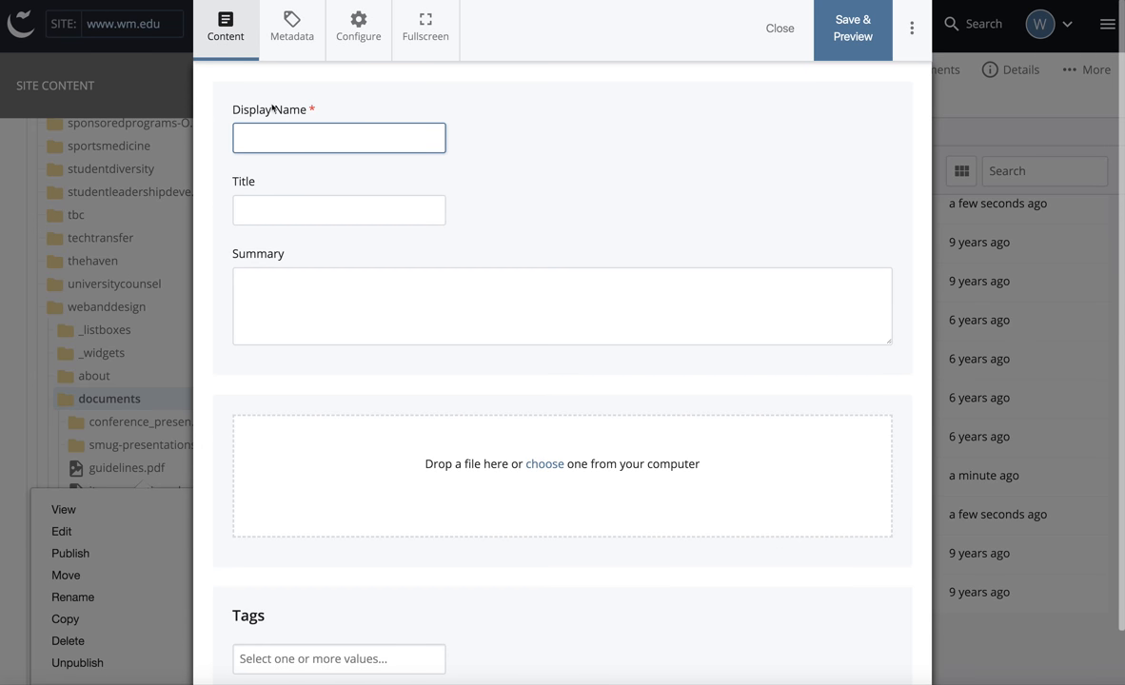